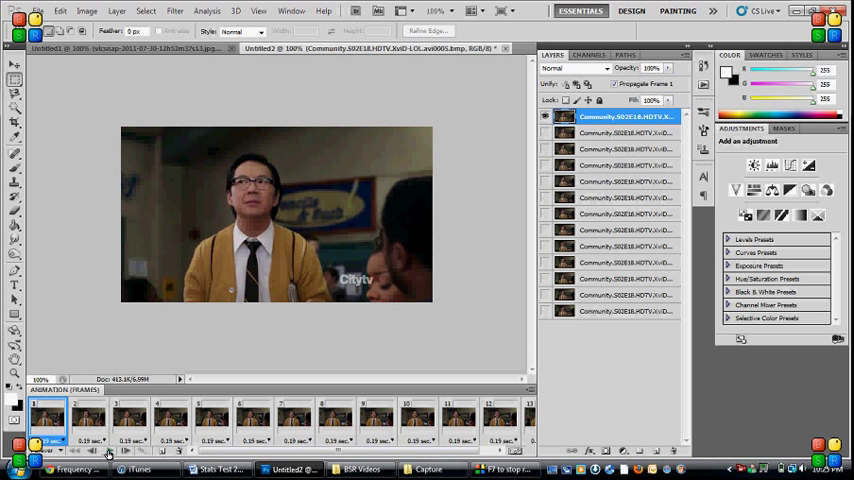
Preview several frames of the clip to pick the one to work from
click(378, 418)
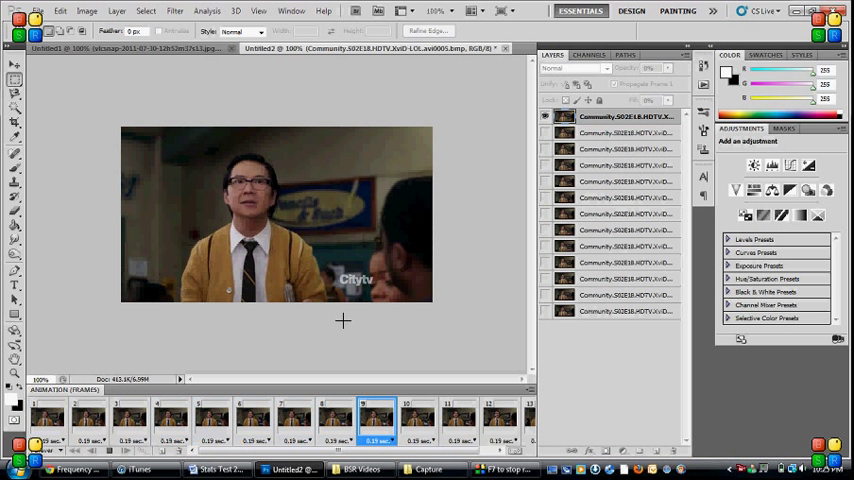
click(256, 418)
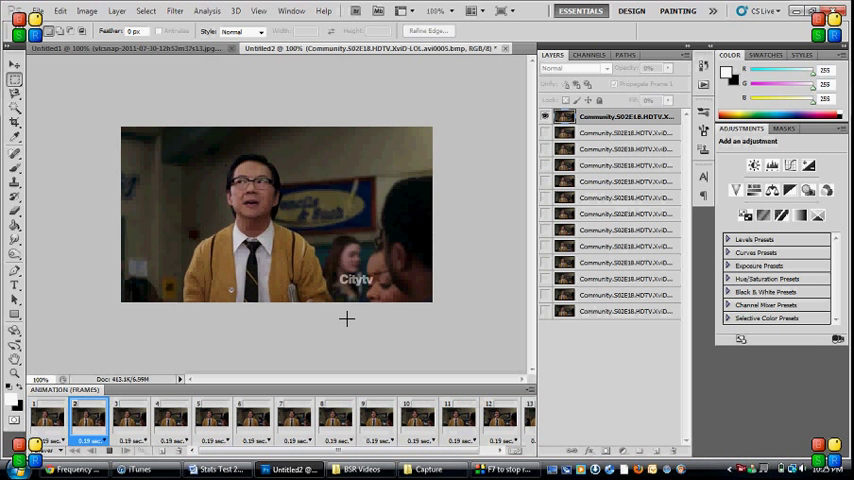
click(500, 420)
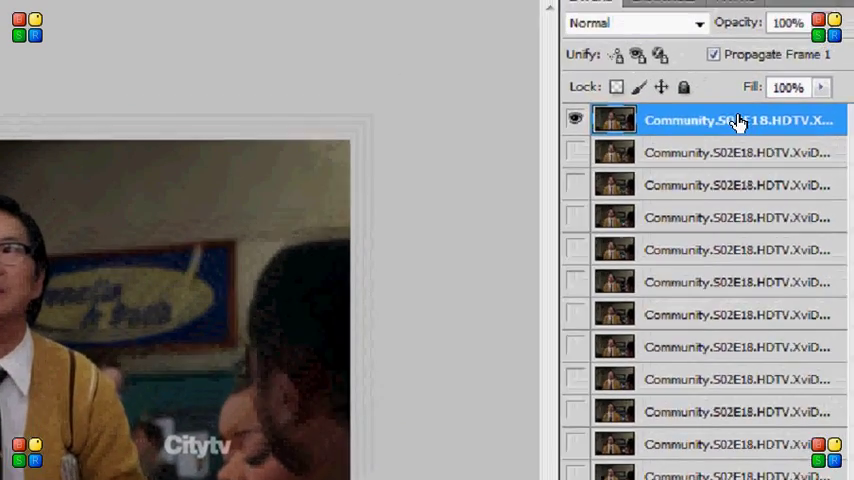
Duplicate the top frame layer via Duplicate Layer and confirm
right_click(738, 120)
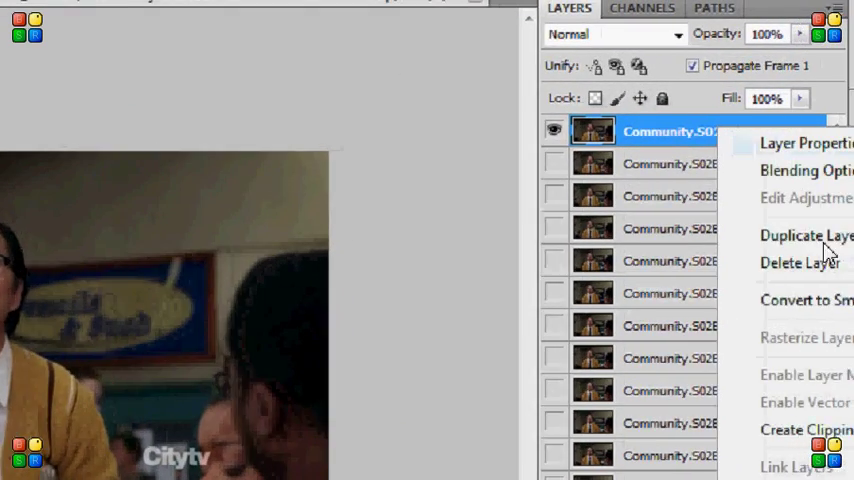
click(806, 236)
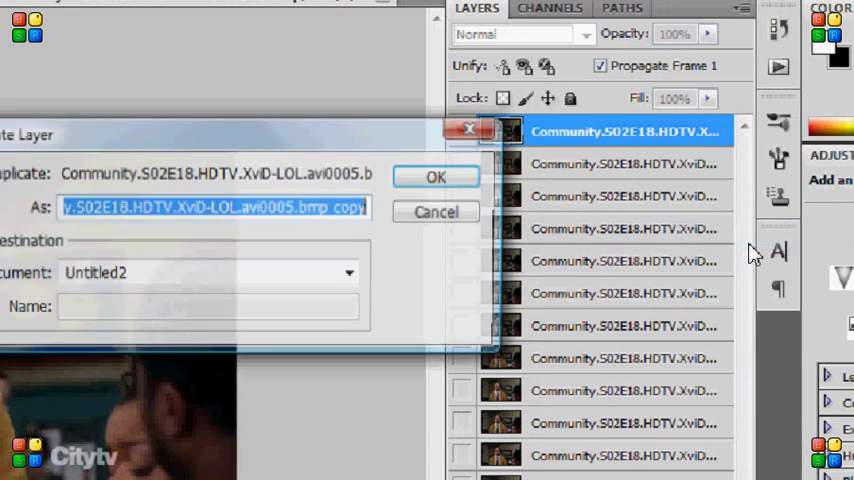
click(436, 176)
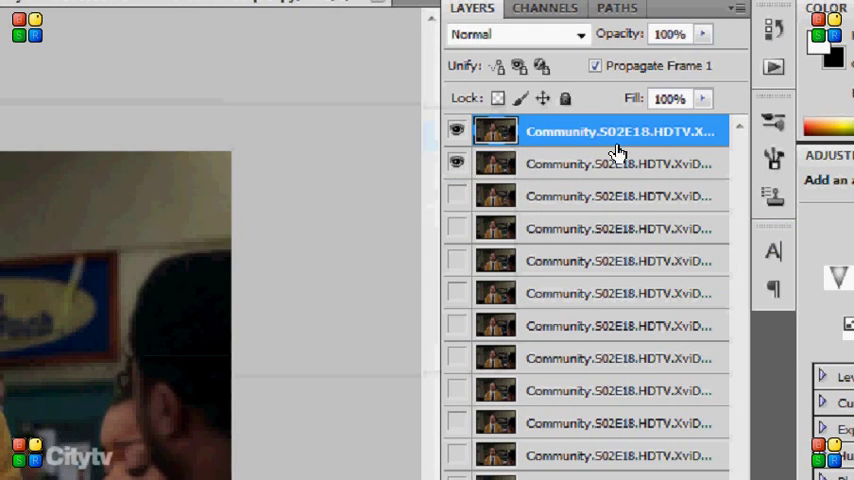
mouse_move(602, 152)
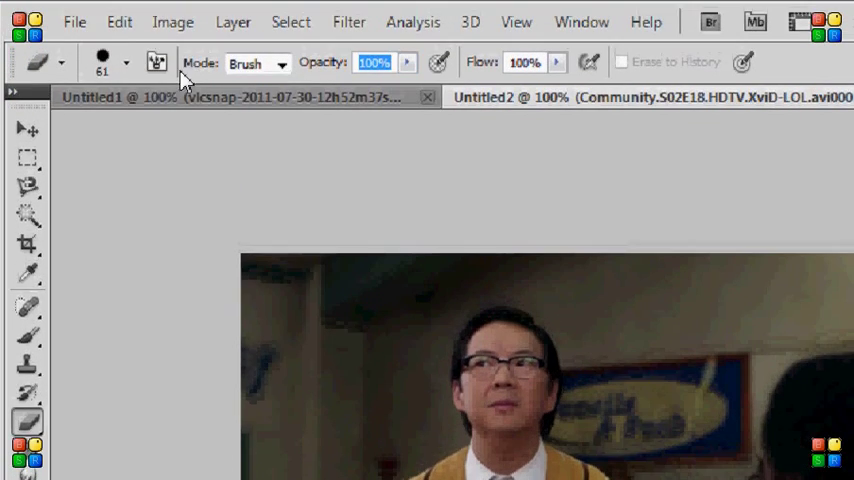
Check the Eraser brush preset is 61 px with 100% hardness
click(128, 62)
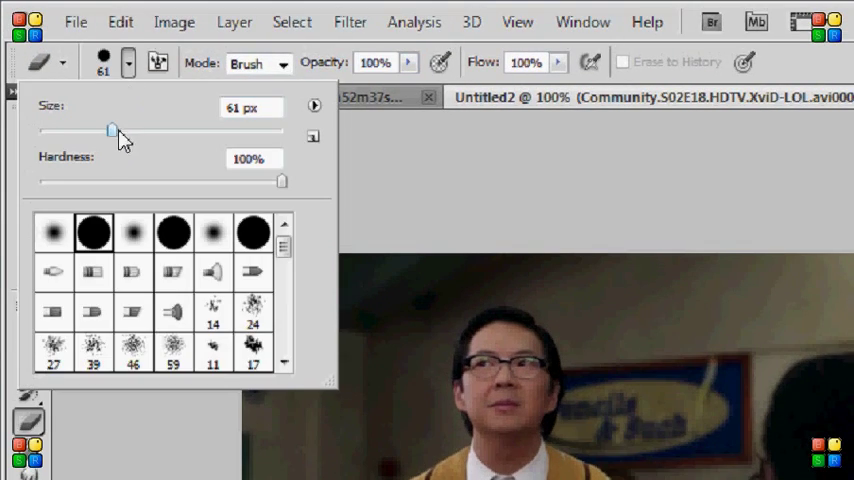